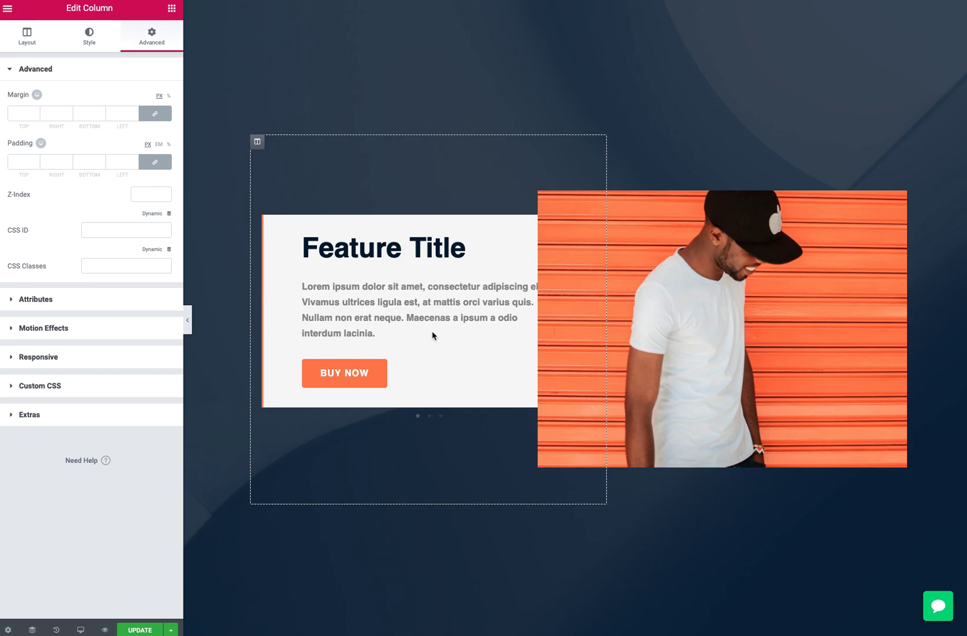
pyautogui.moveTo(545, 274)
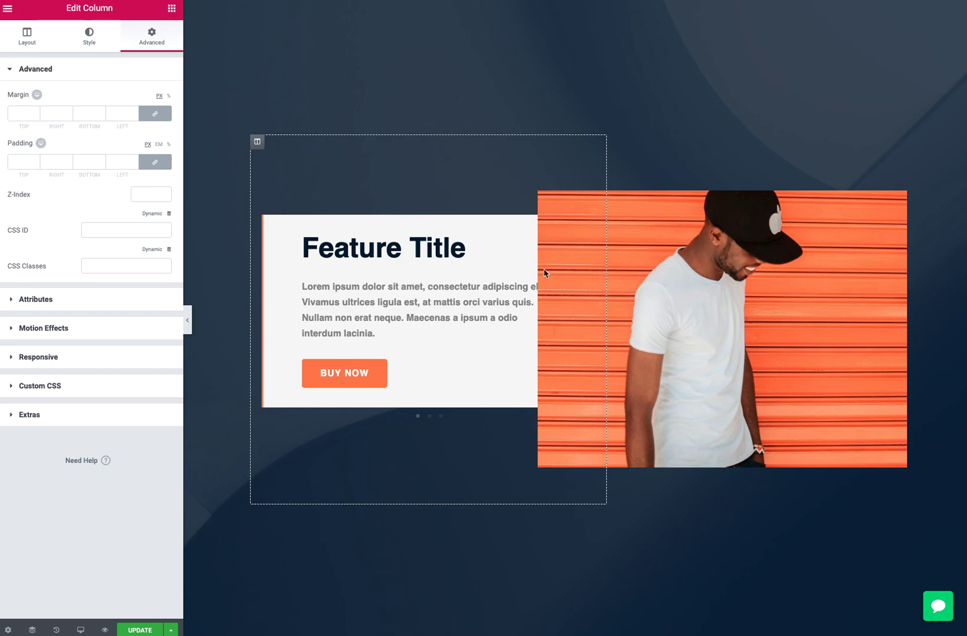
pyautogui.moveTo(643, 277)
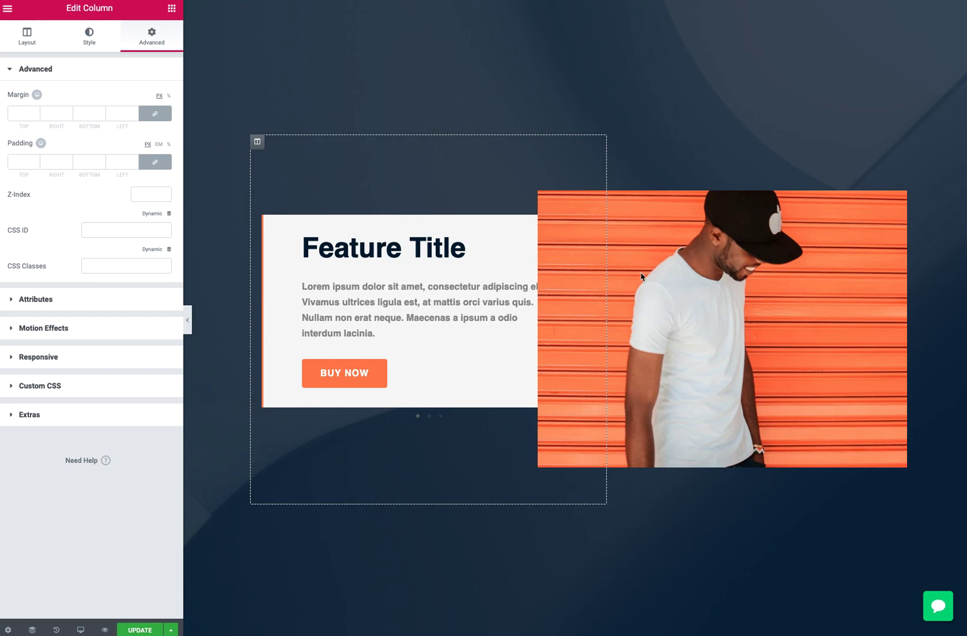
pyautogui.moveTo(849, 239)
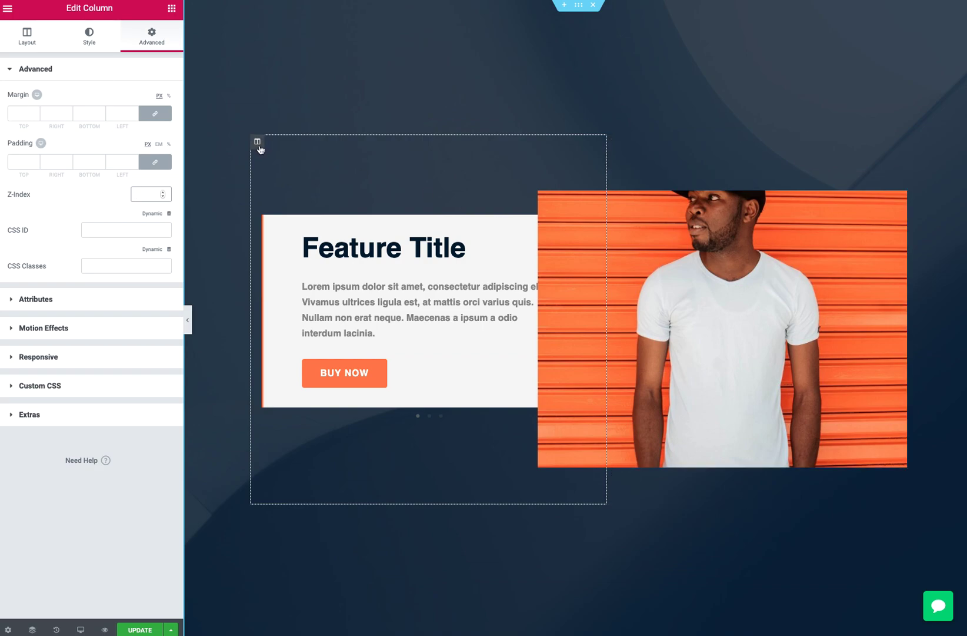
pyautogui.moveTo(134, 92)
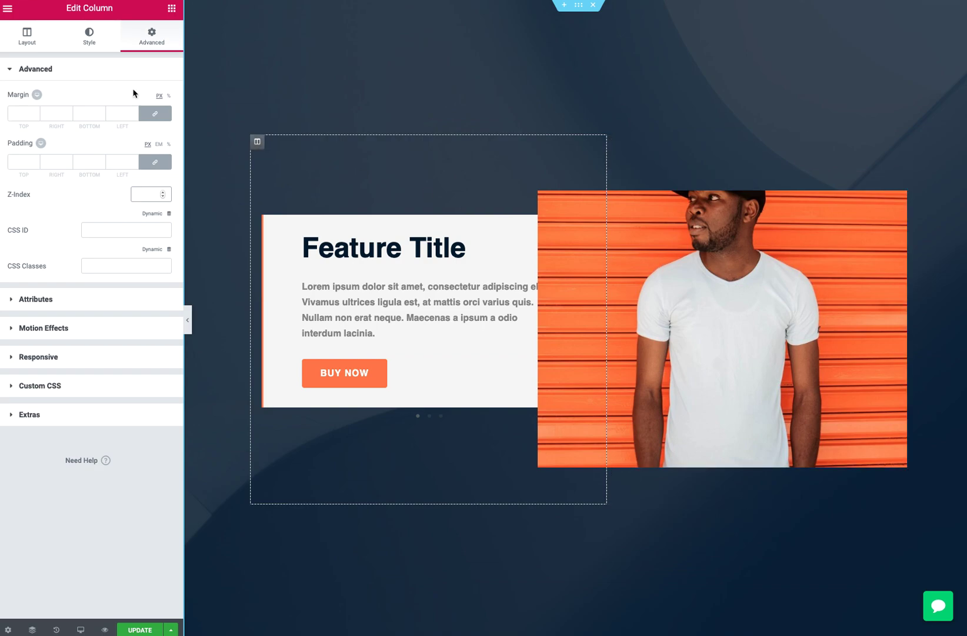
# Set the left text column's Advanced Z-Index to 1.
pyautogui.click(26, 35)
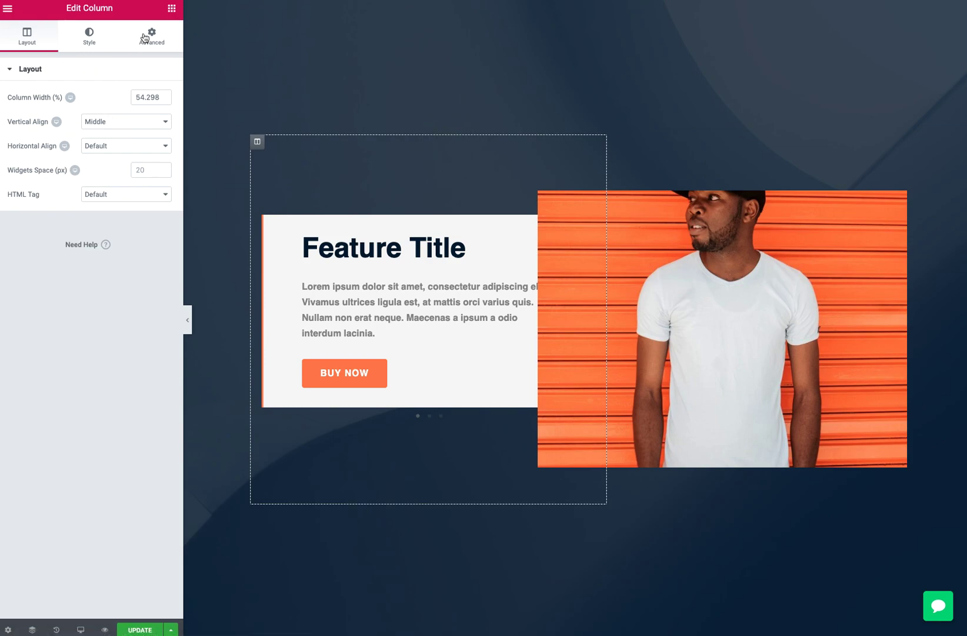
pyautogui.click(151, 35)
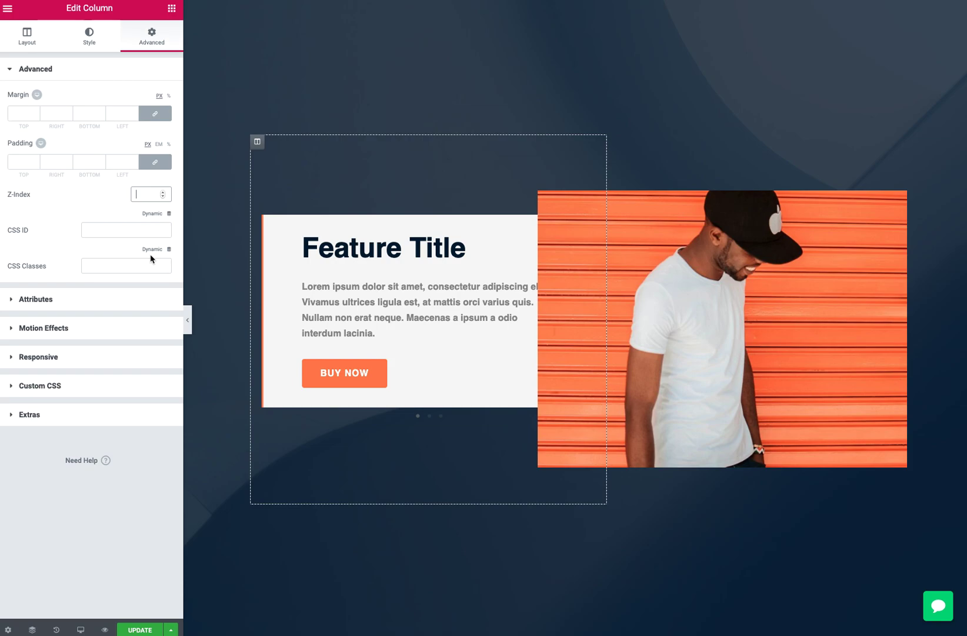
pyautogui.write('1')
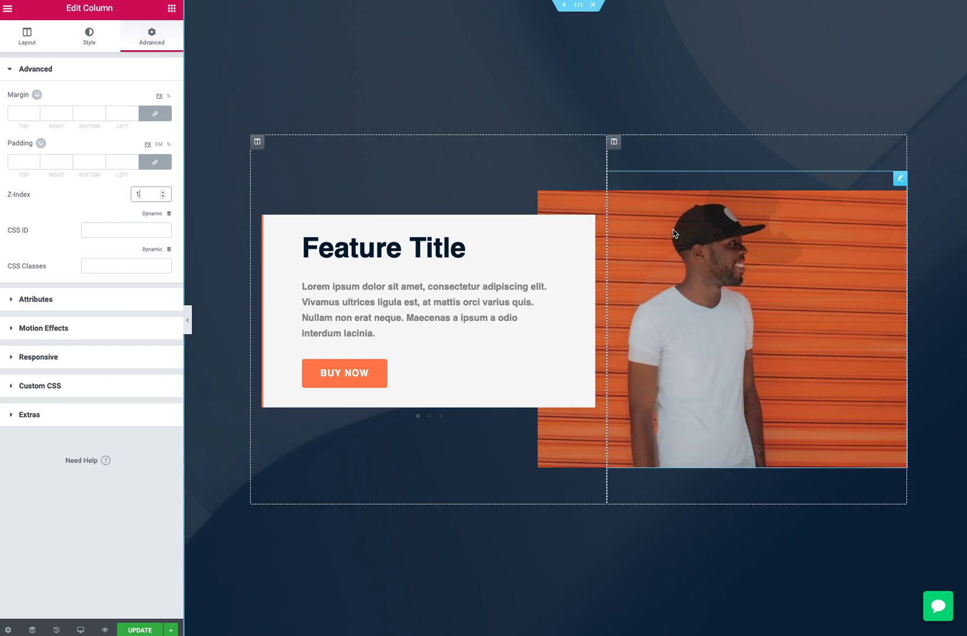
# Set the right image column's Advanced Z-Index to 2.
pyautogui.click(26, 36)
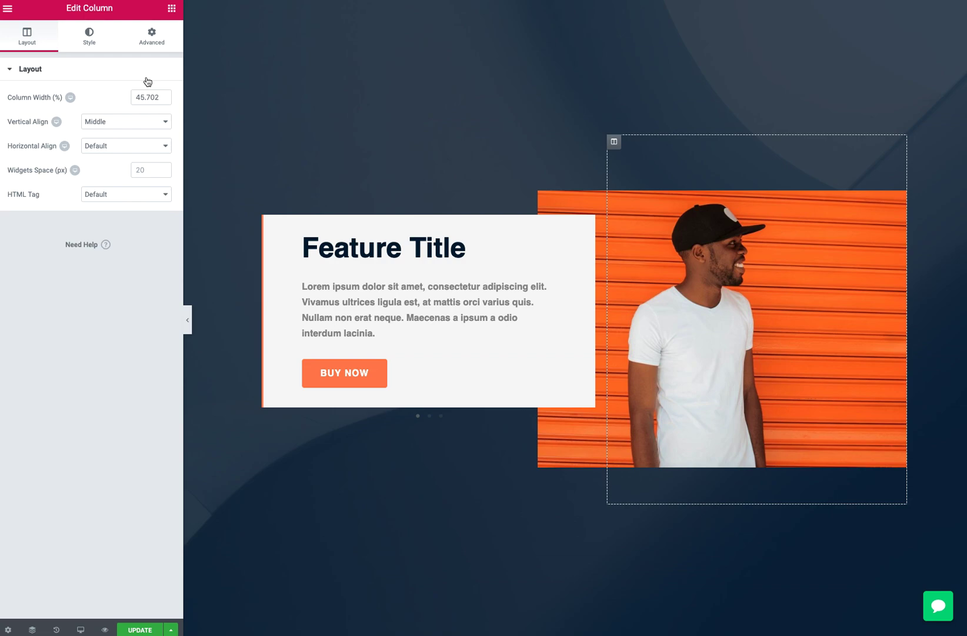
pyautogui.click(151, 36)
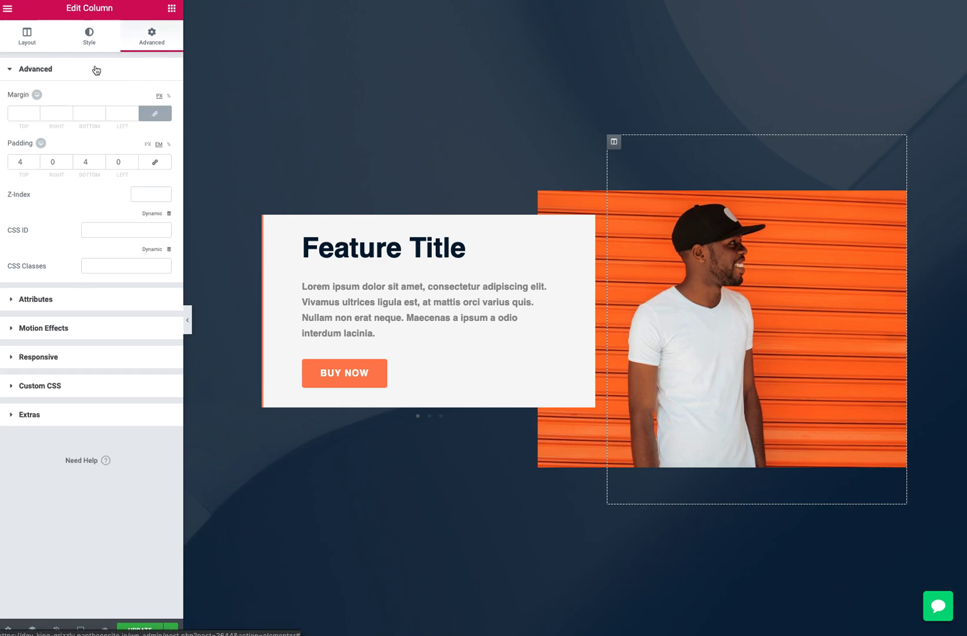
pyautogui.write('2')
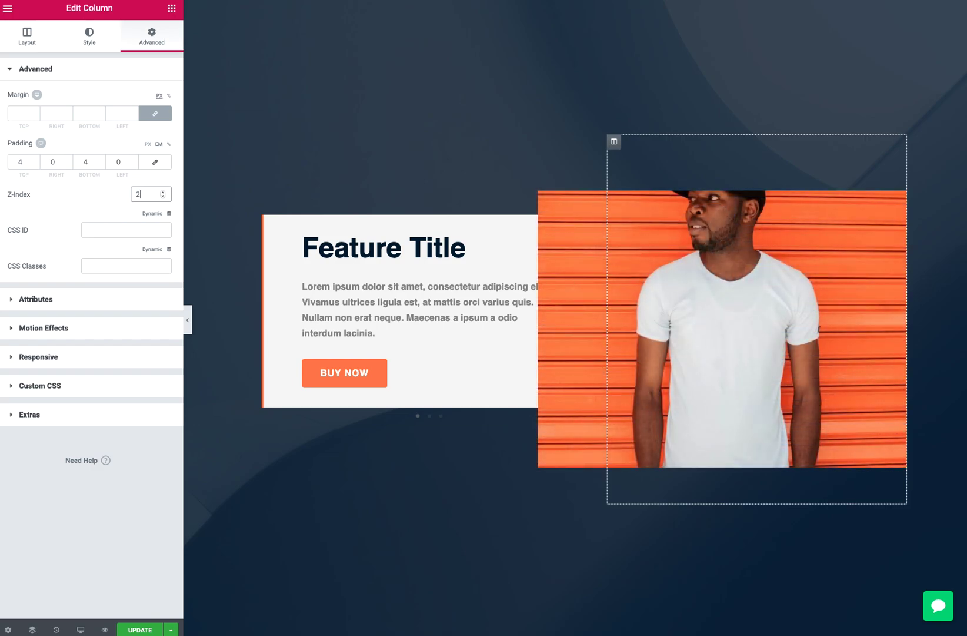
pyautogui.click(146, 194)
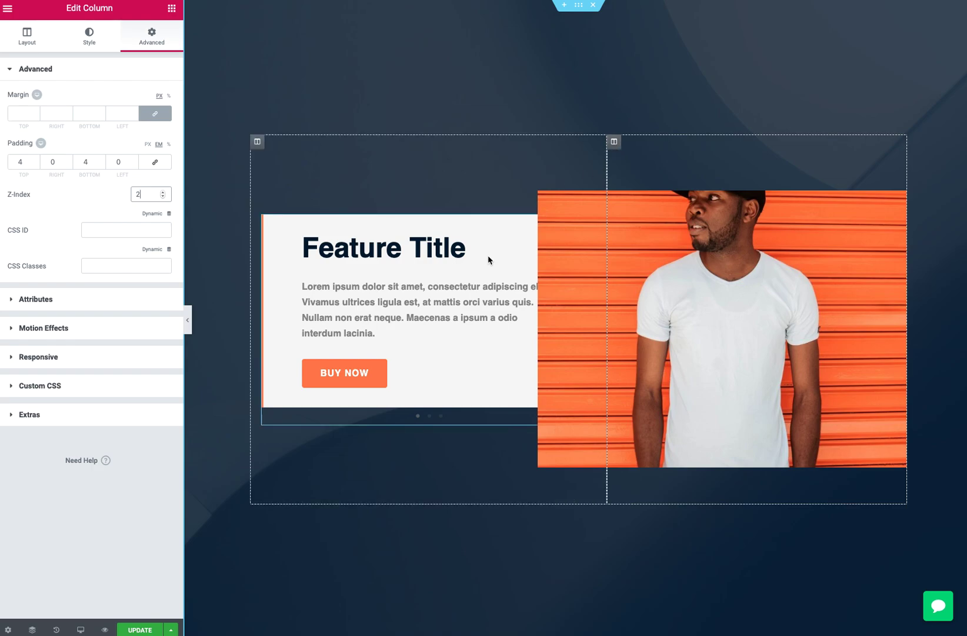
pyautogui.moveTo(432, 267)
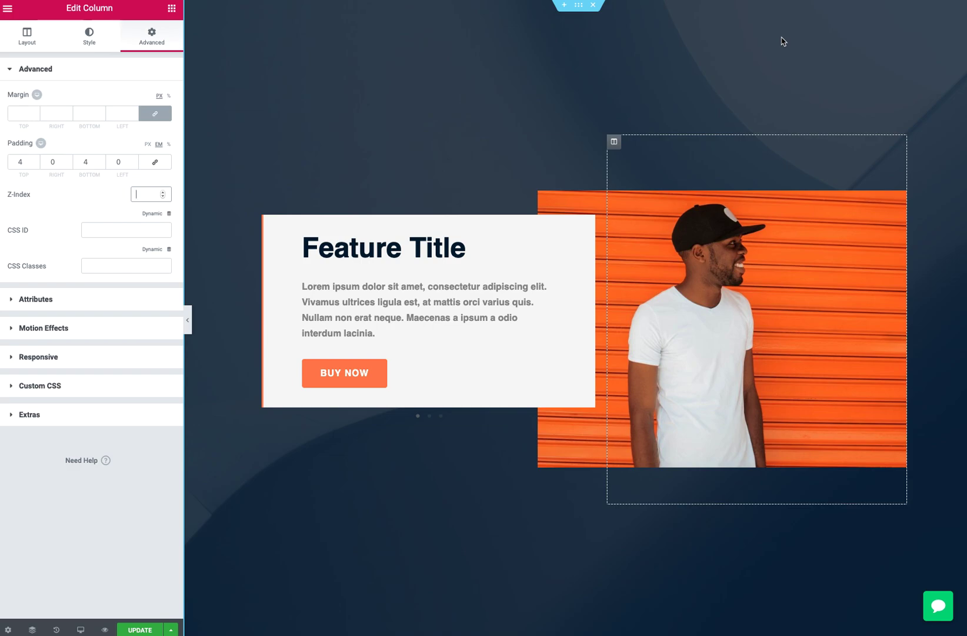
pyautogui.moveTo(701, 100)
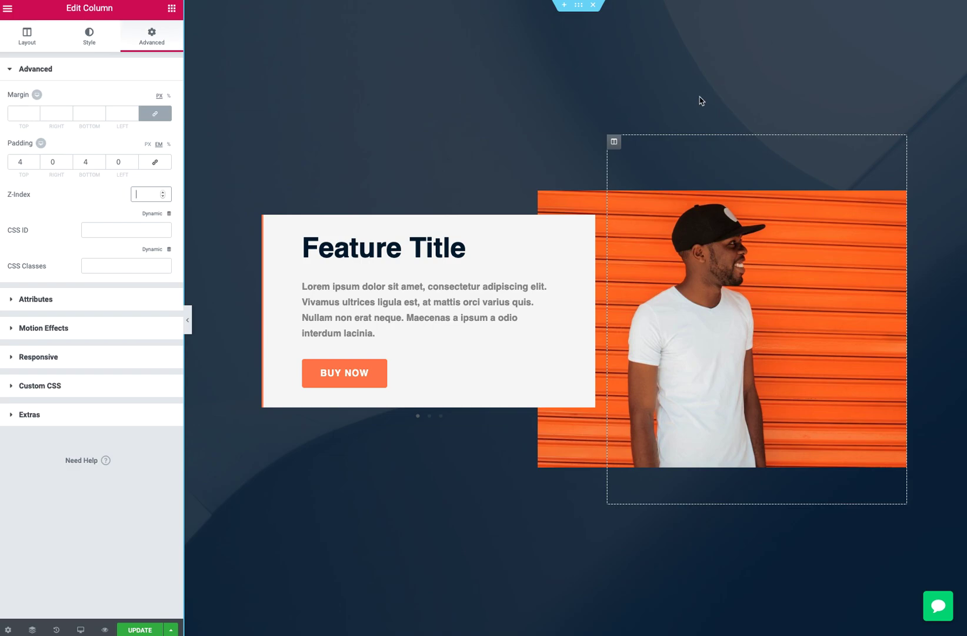